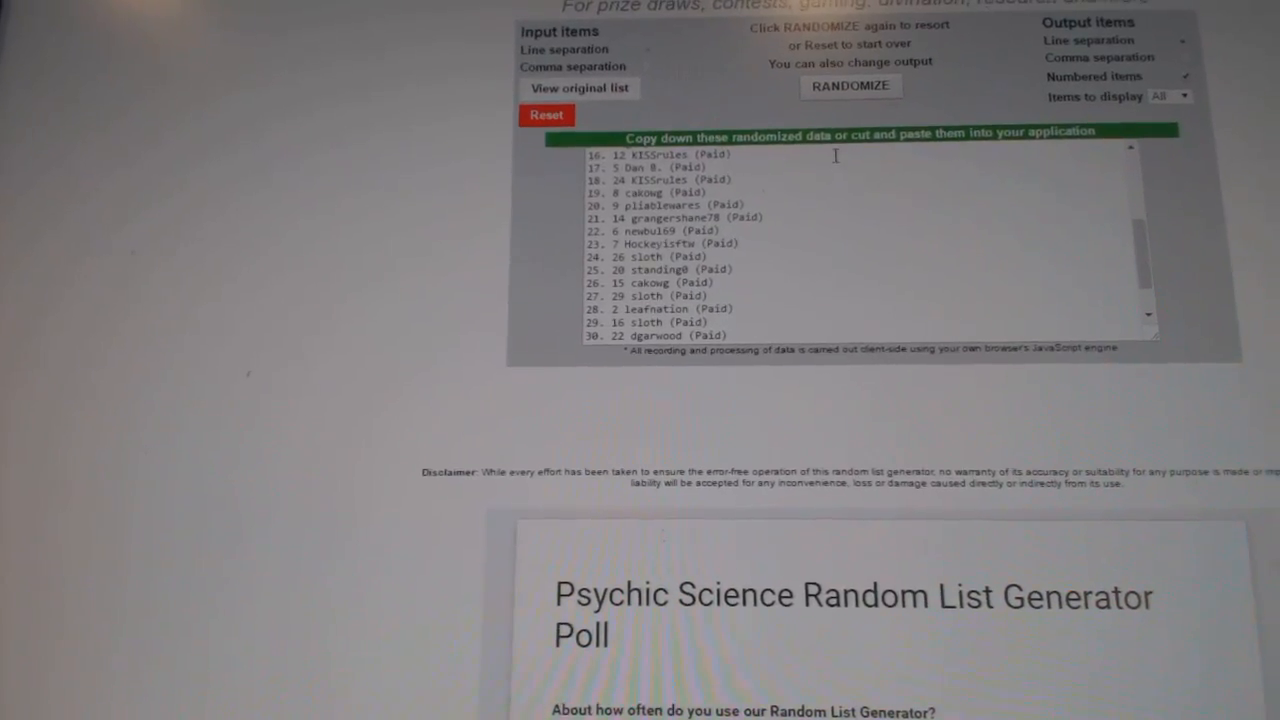
# Reshuffle the participant list twice to get a new random numbered order.
pyautogui.click(851, 85)
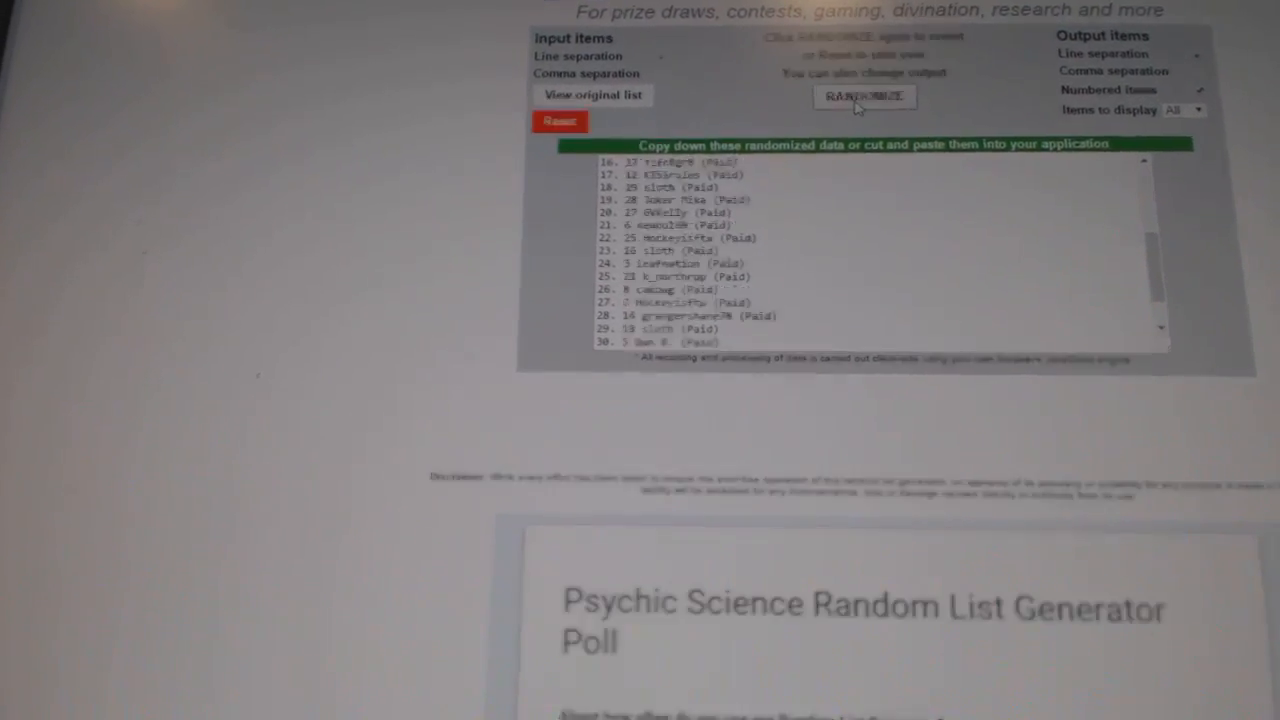
pyautogui.click(862, 97)
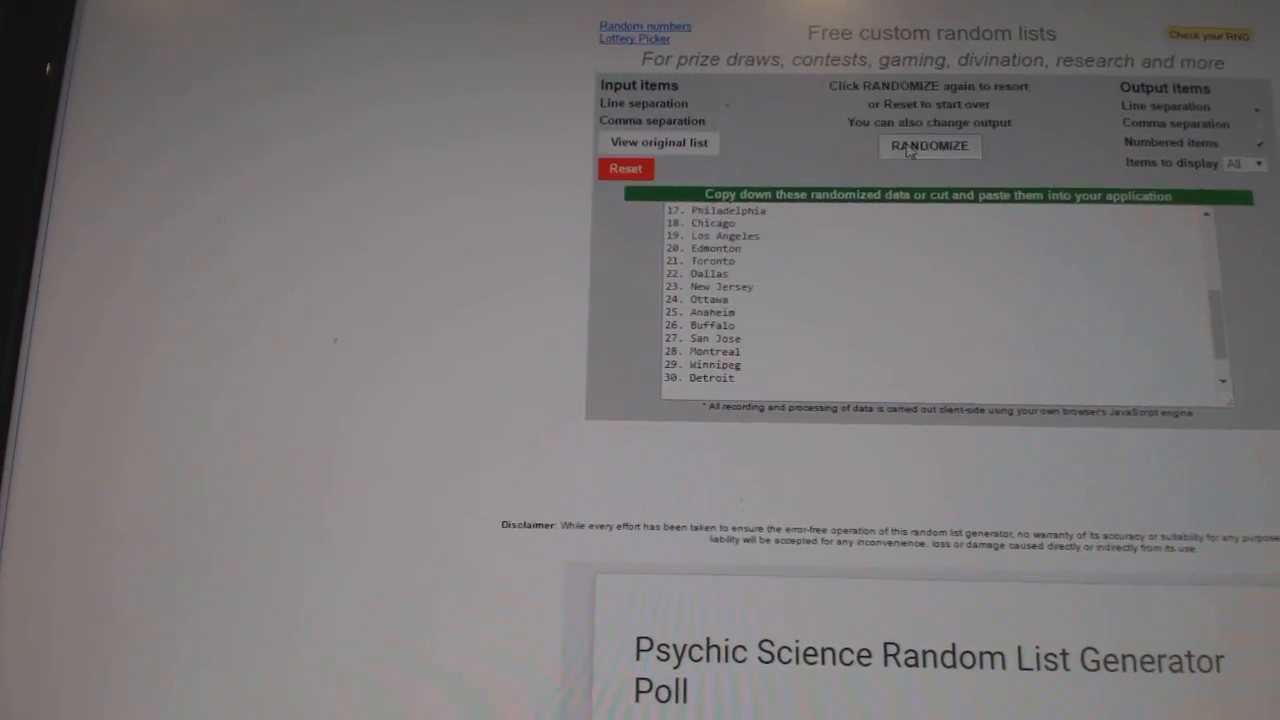
# Randomize the NHL team cities into a numbered list.
pyautogui.click(929, 146)
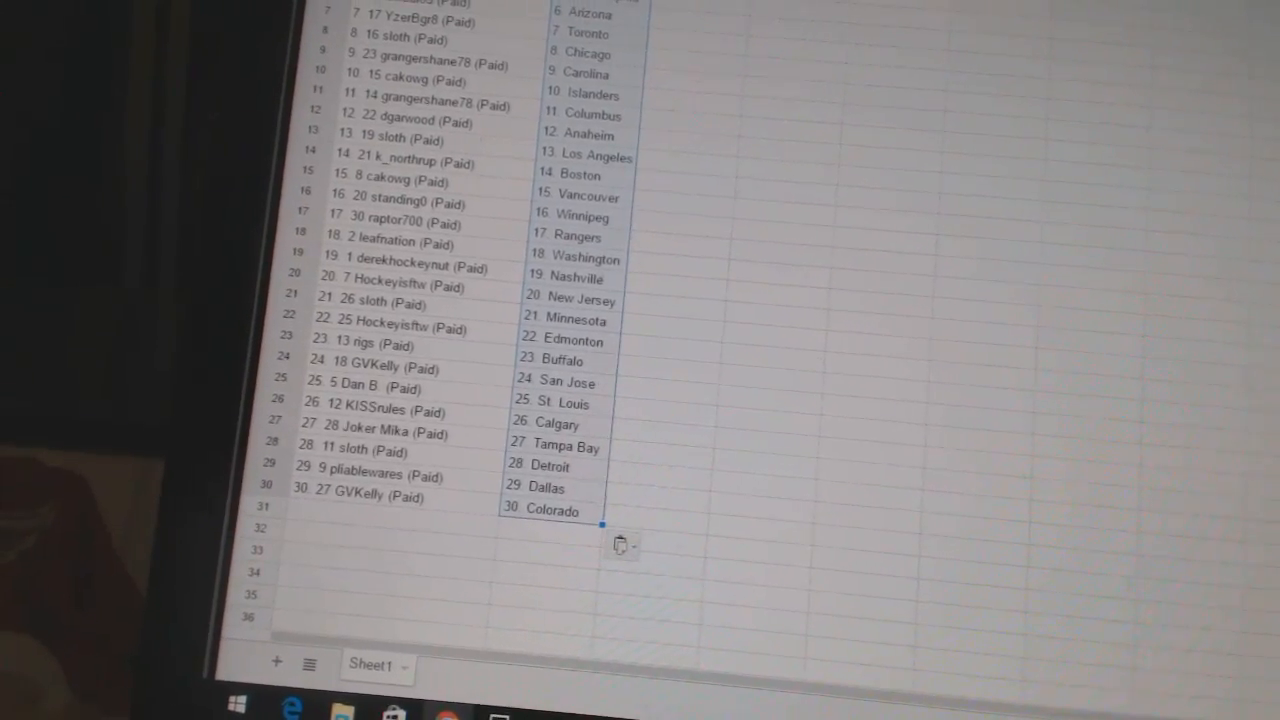
# Scroll the spreadsheet to review the 30 names paired with team cities.
pyautogui.scroll(-3)
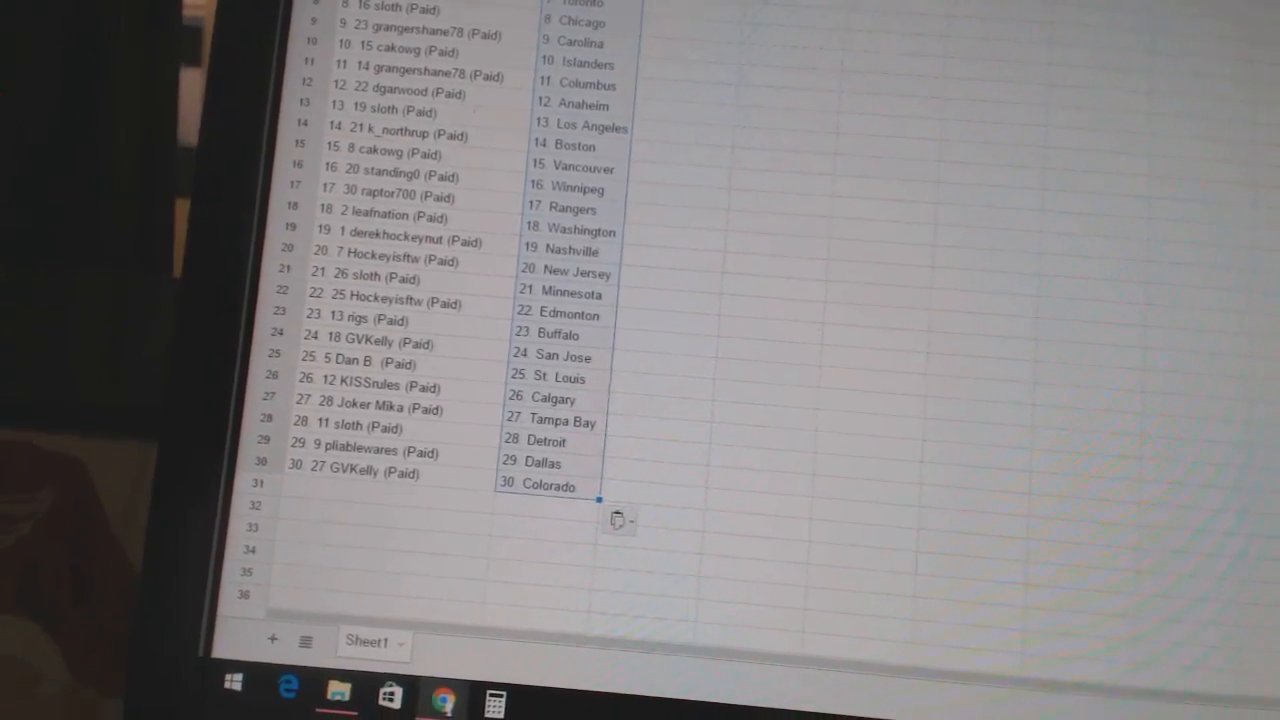